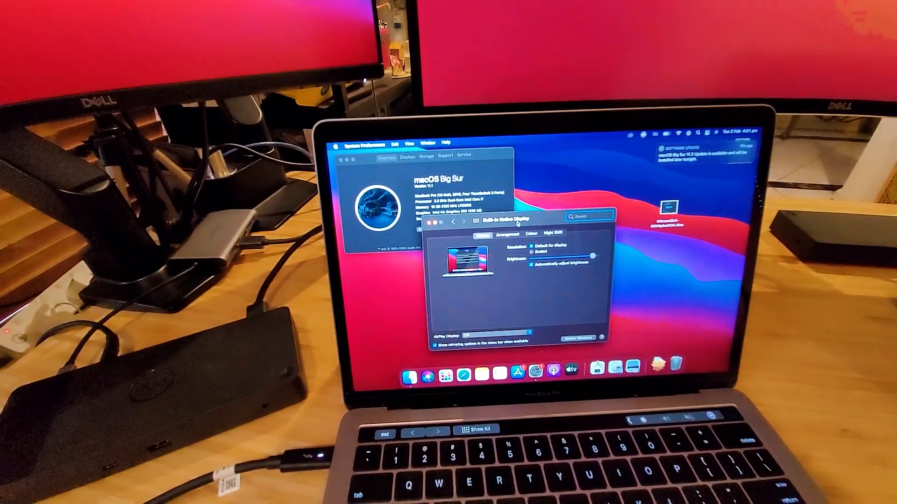
# Show the Arrangement view with both external display blocks in Displays preferences
pyautogui.click(508, 233)
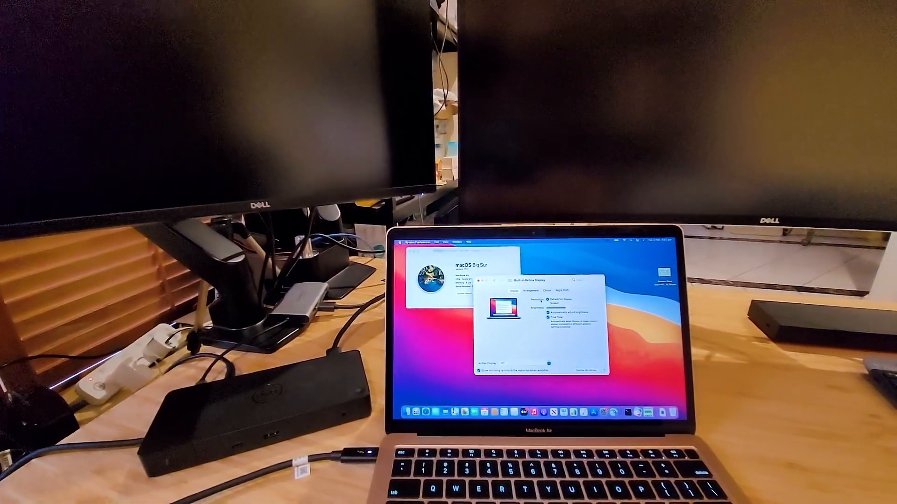
pyautogui.click(527, 292)
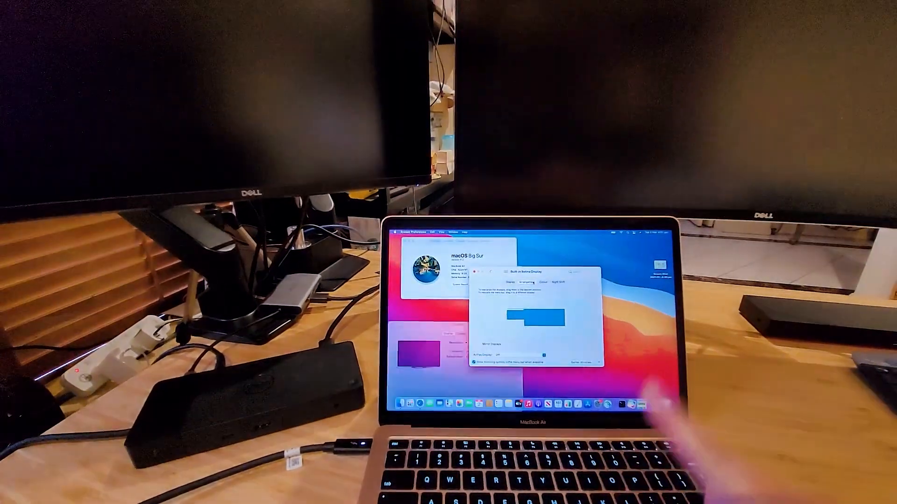